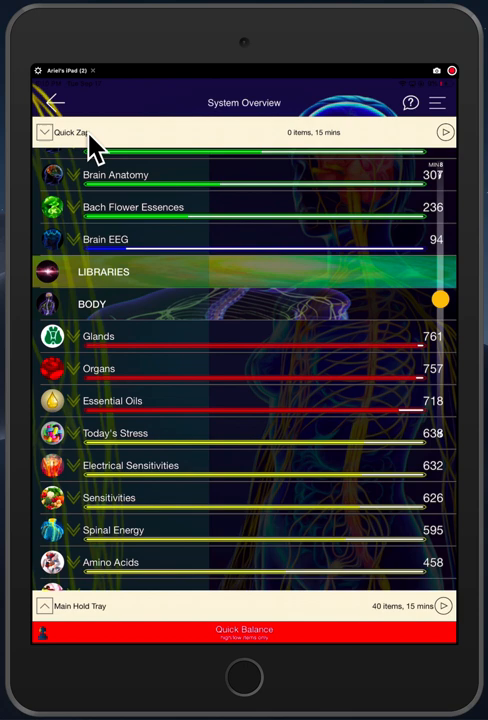
mouse_move(390, 630)
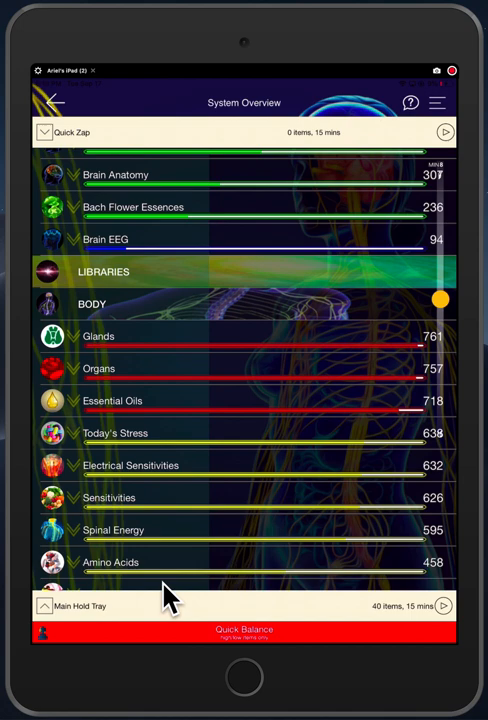
mouse_move(444, 124)
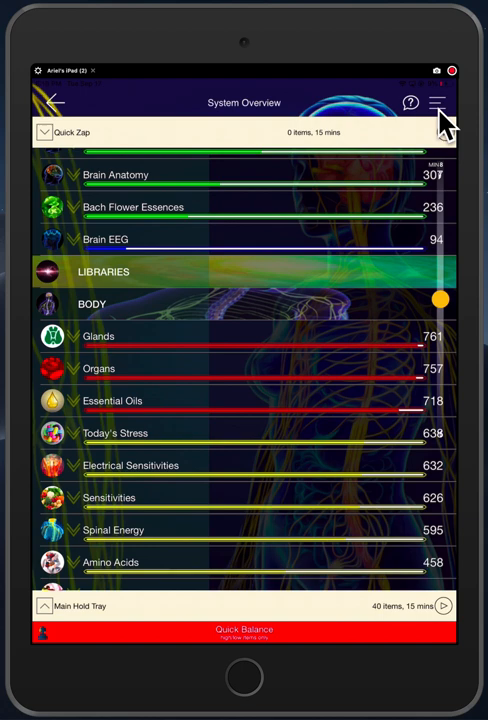
click(436, 102)
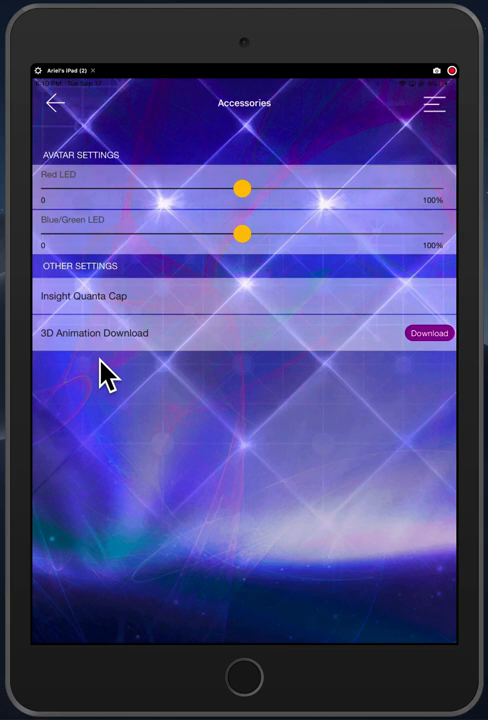
click(90, 296)
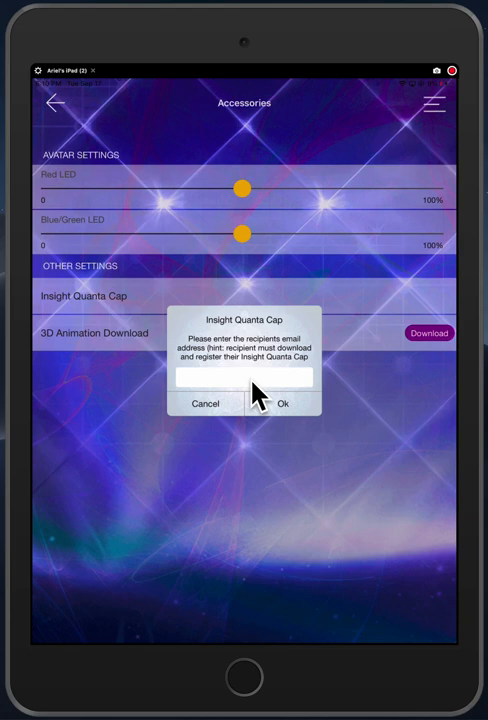
mouse_move(222, 400)
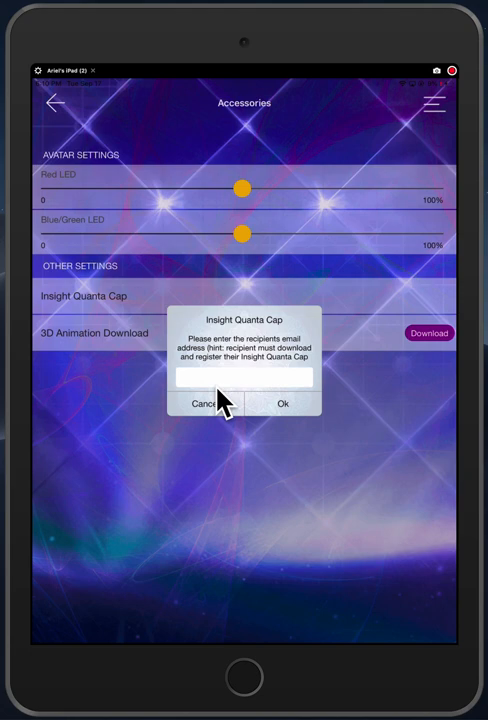
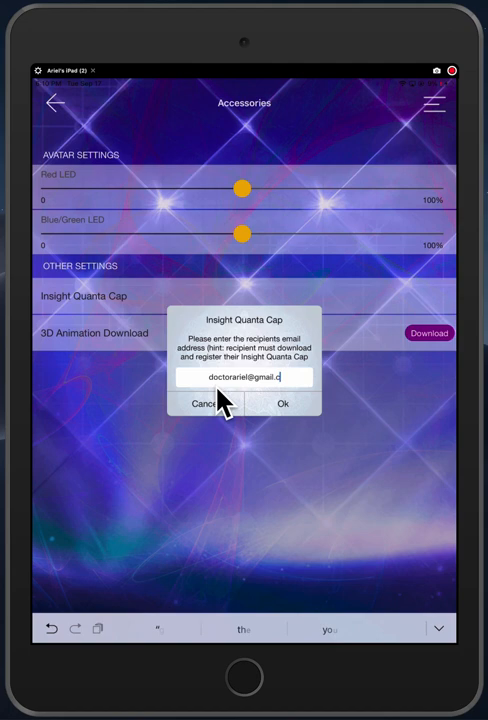
click(282, 404)
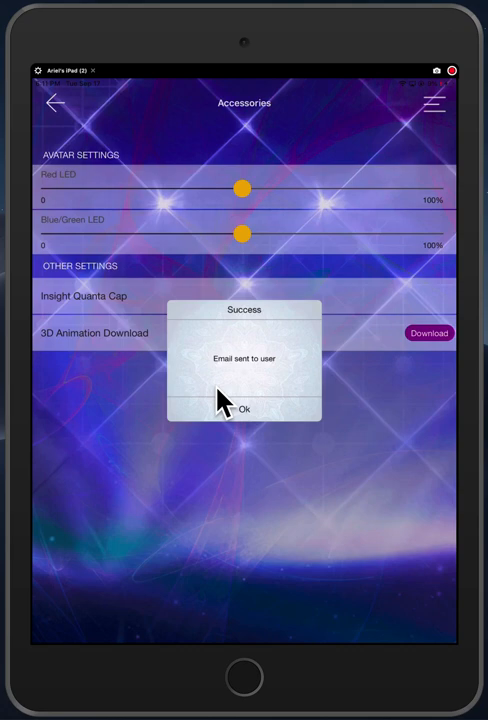
click(244, 408)
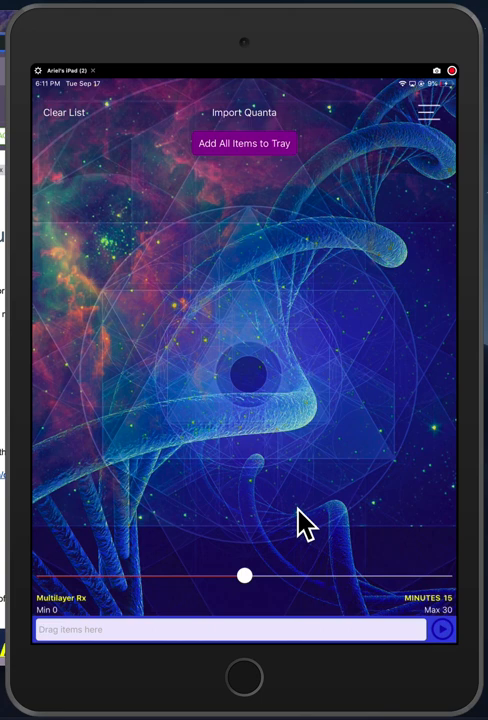
click(428, 110)
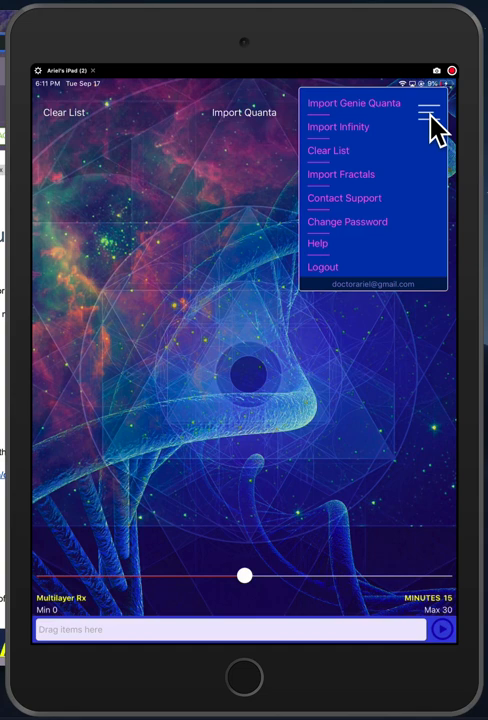
click(354, 104)
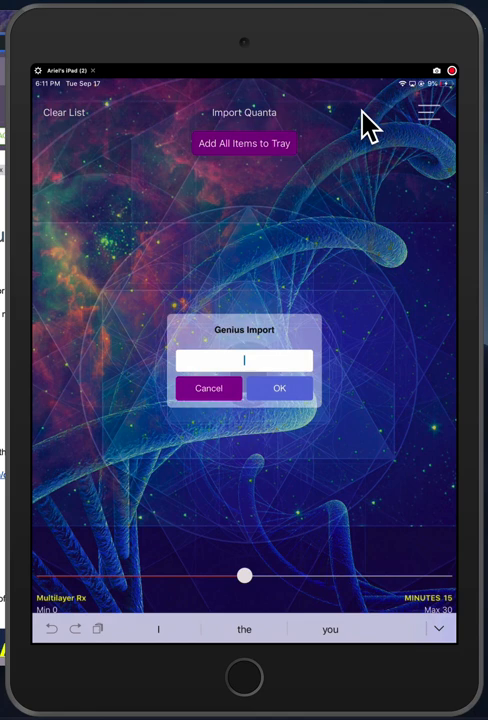
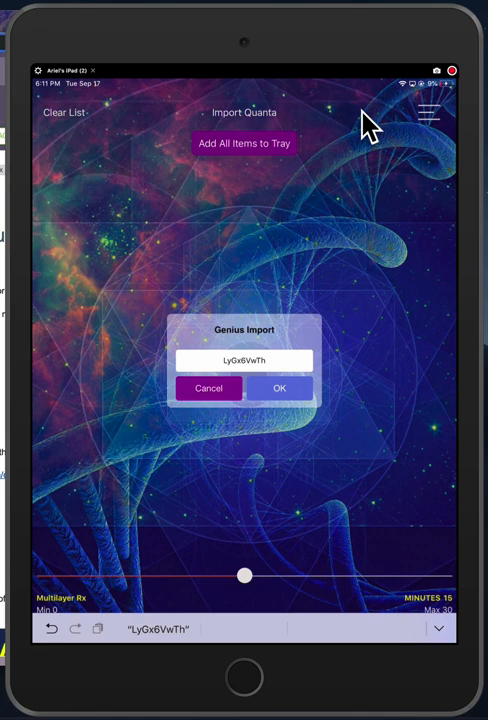
click(280, 388)
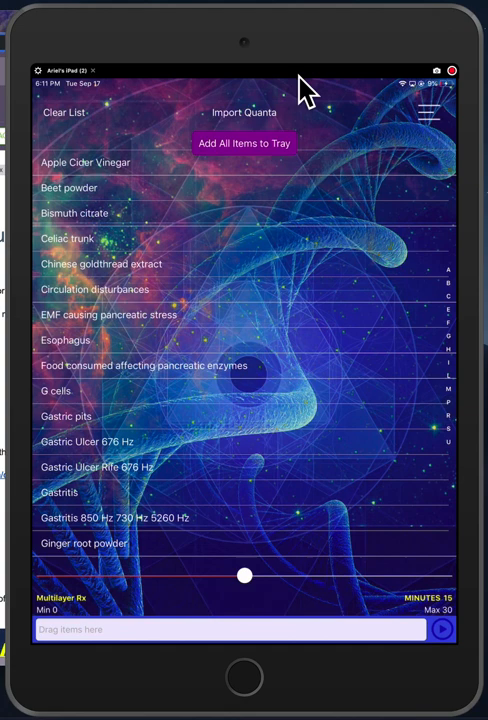
mouse_move(82, 368)
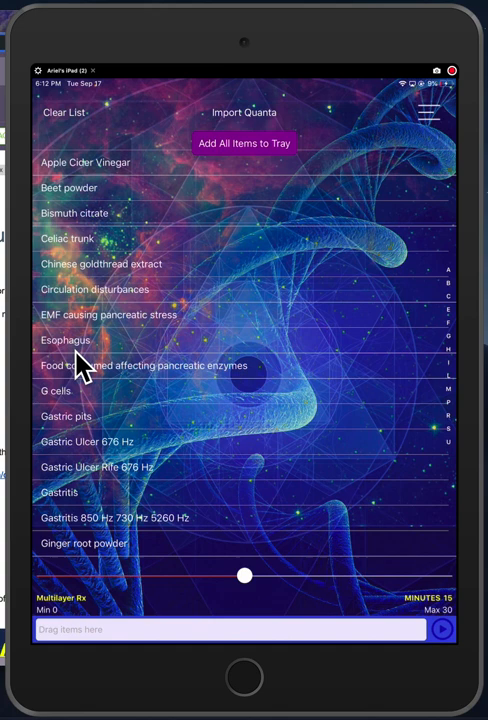
mouse_move(176, 478)
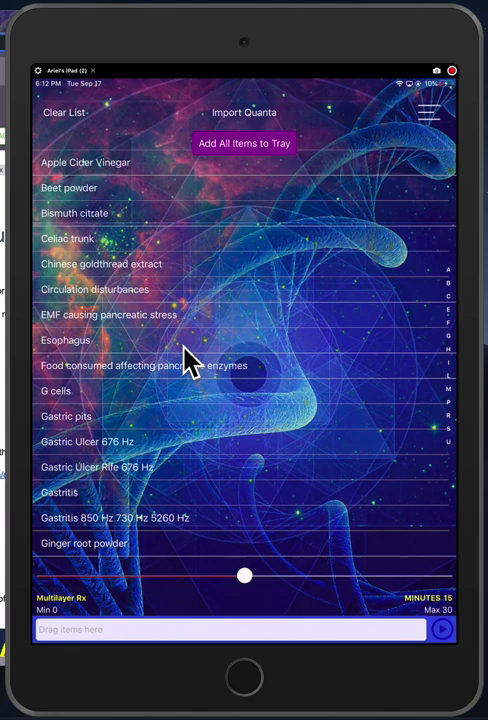
- Add all imported items to the tray and start it running
click(244, 144)
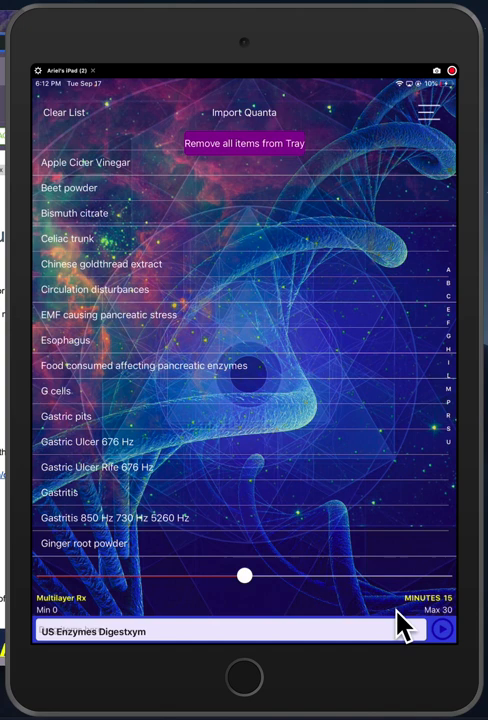
click(440, 628)
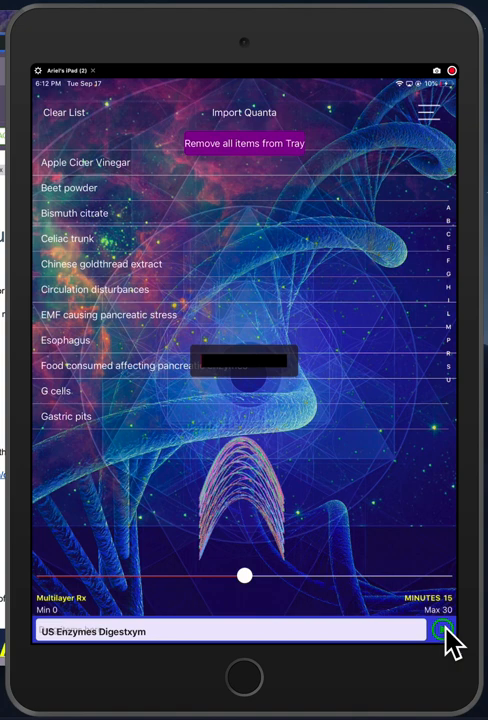